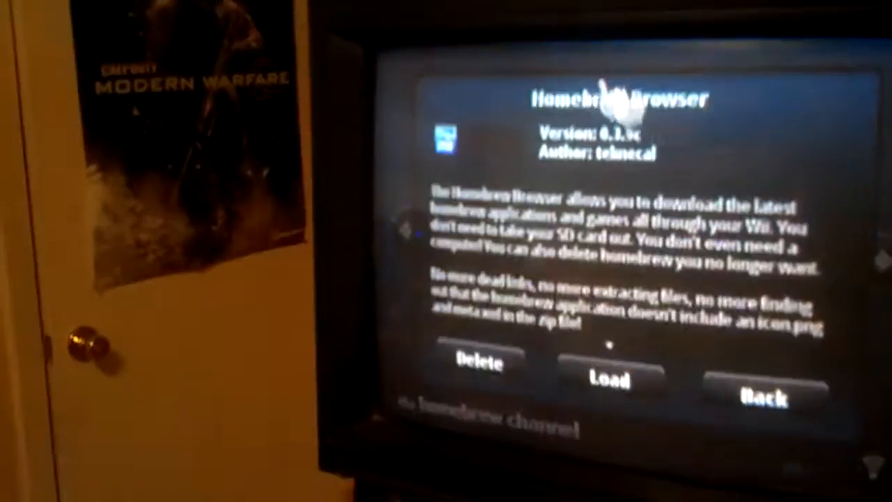
Launch Homebrew Browser from its details screen in the Homebrew Channel.
click(607, 380)
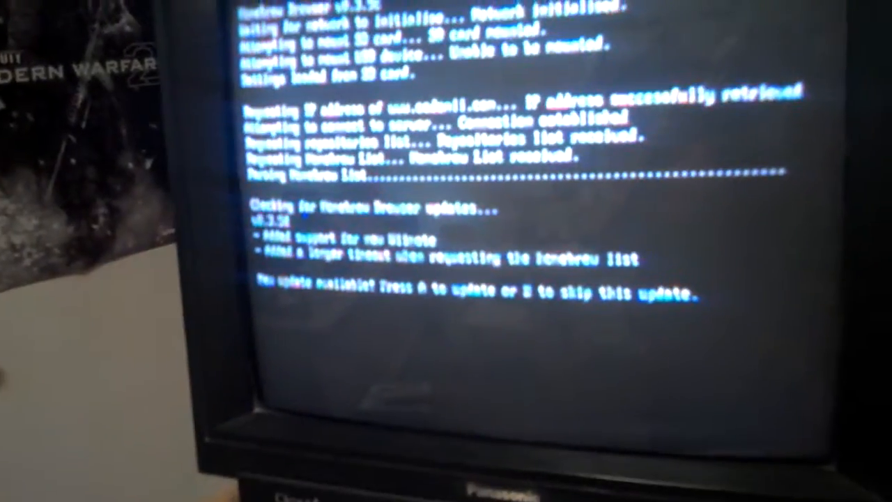
Skip the Homebrew Browser update prompt and let the recently updated apps list load.
key(b)
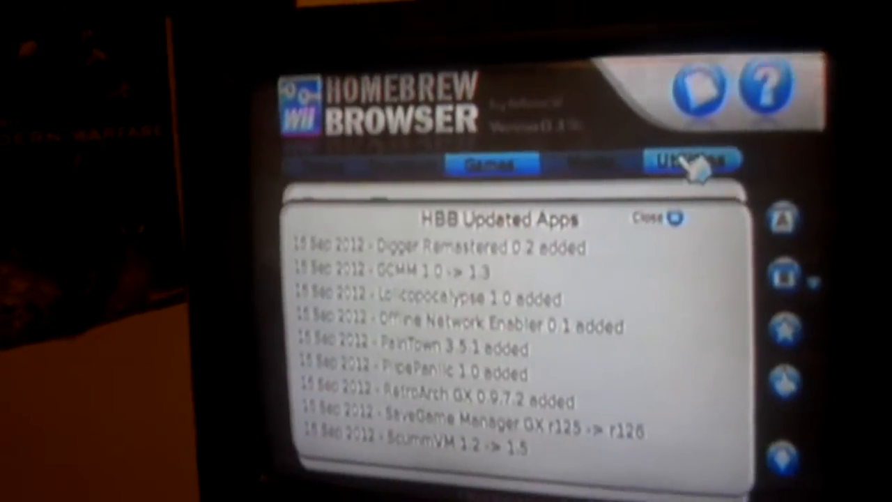
Switch to the Utilities category in Homebrew Browser.
click(655, 218)
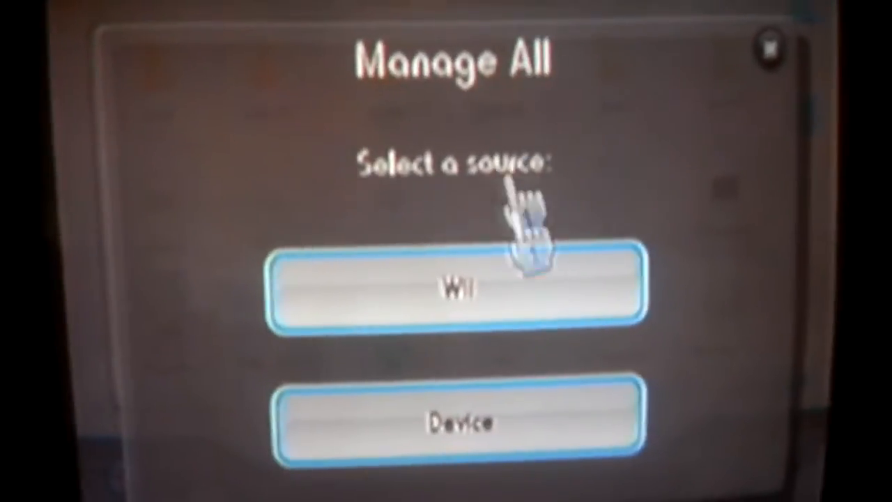
In Manage All, choose Wii and Saves, then extract every save to the device.
click(453, 288)
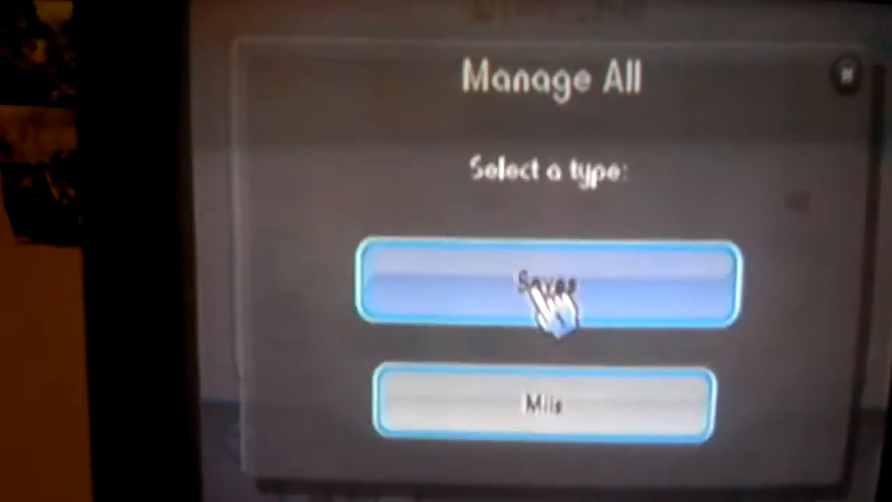
click(547, 286)
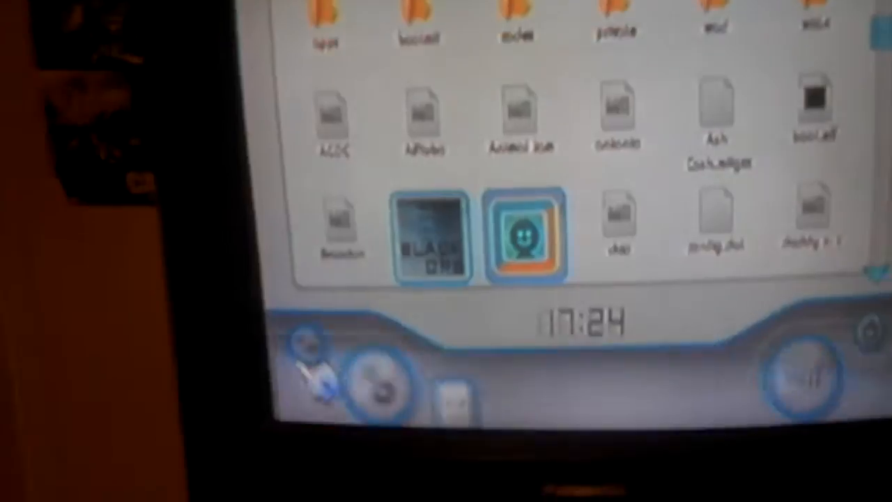
click(524, 236)
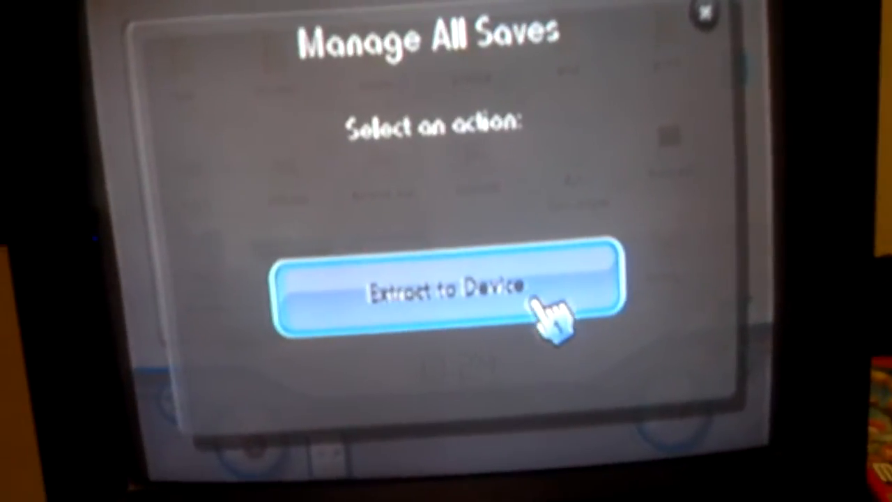
click(446, 293)
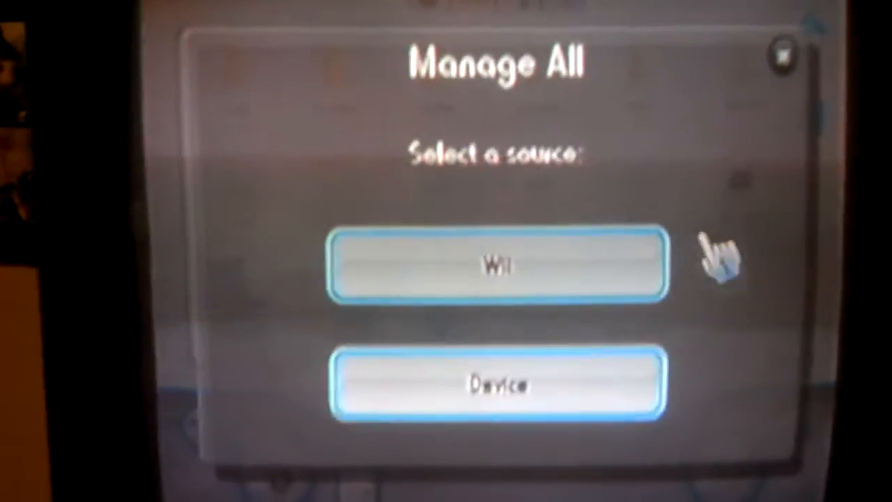
Choose Wii and Miis, extract all Miis, and confirm the sd:/ destination.
click(499, 263)
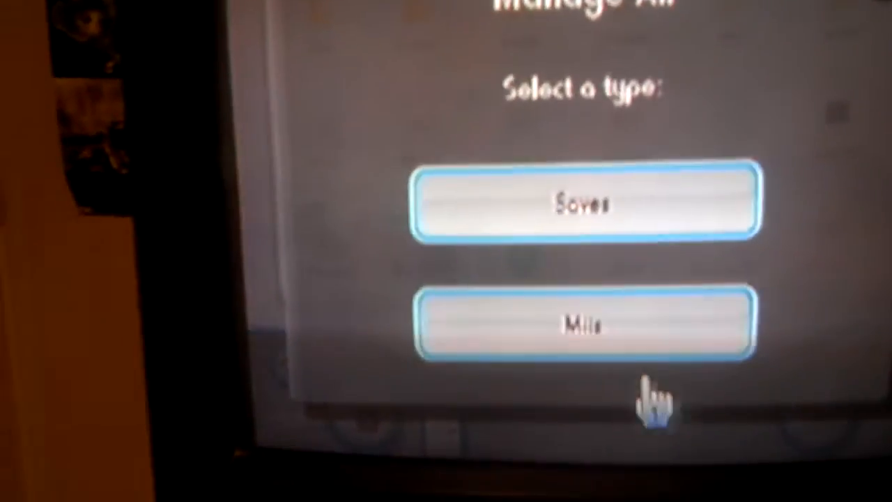
click(586, 202)
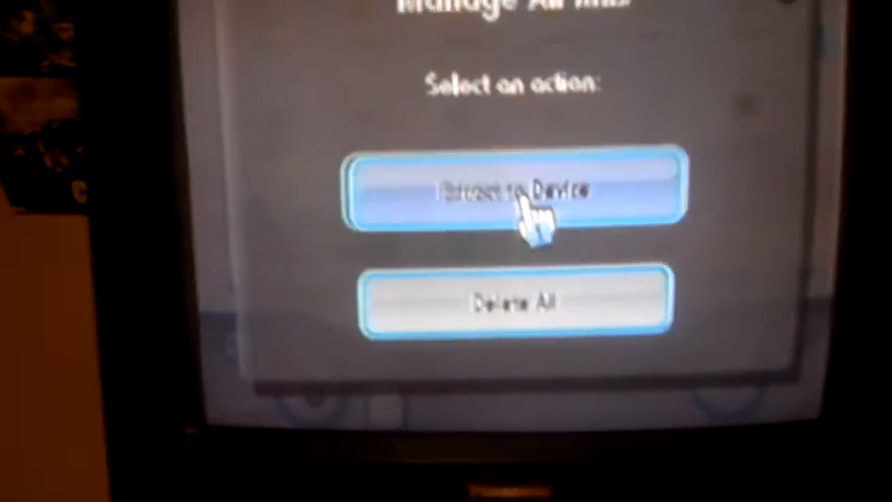
click(519, 191)
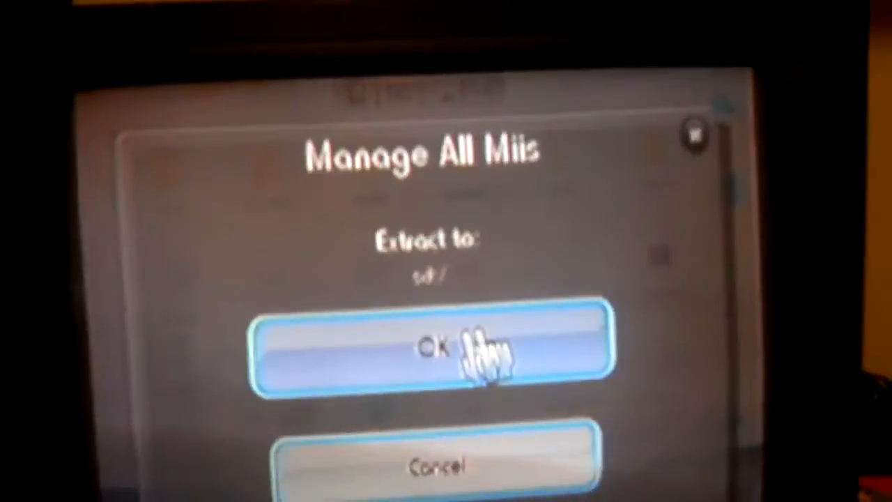
click(432, 352)
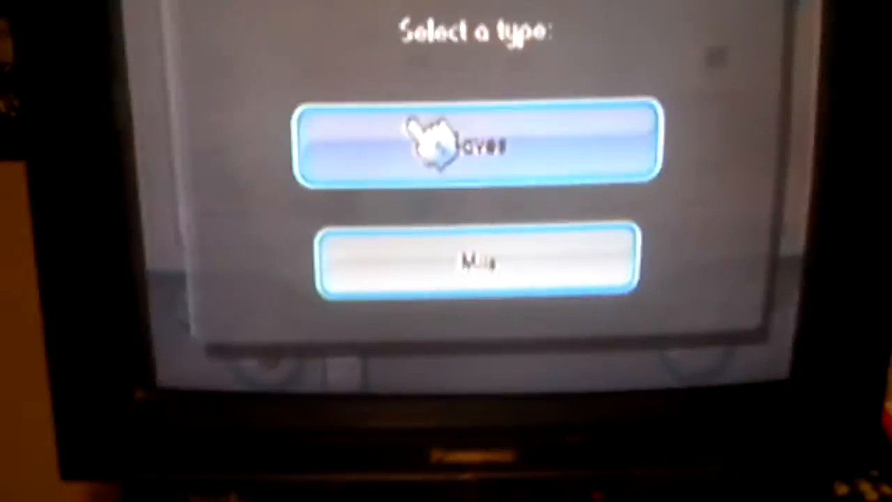
click(476, 139)
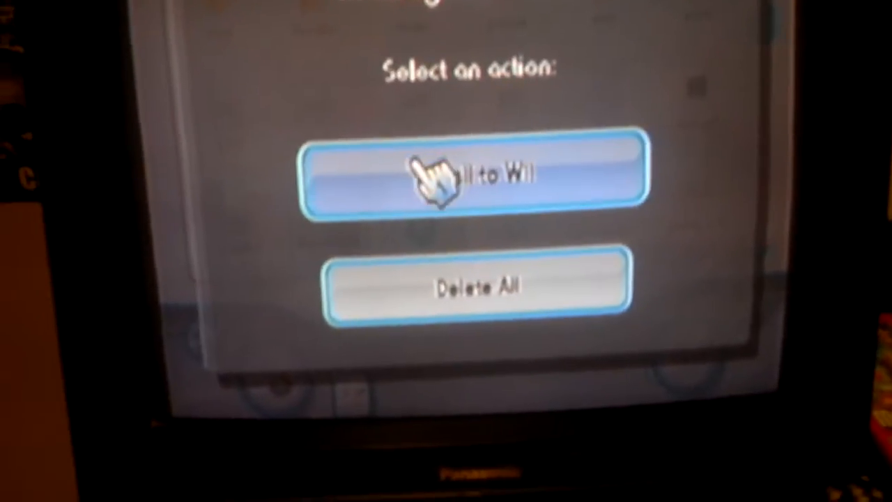
click(474, 175)
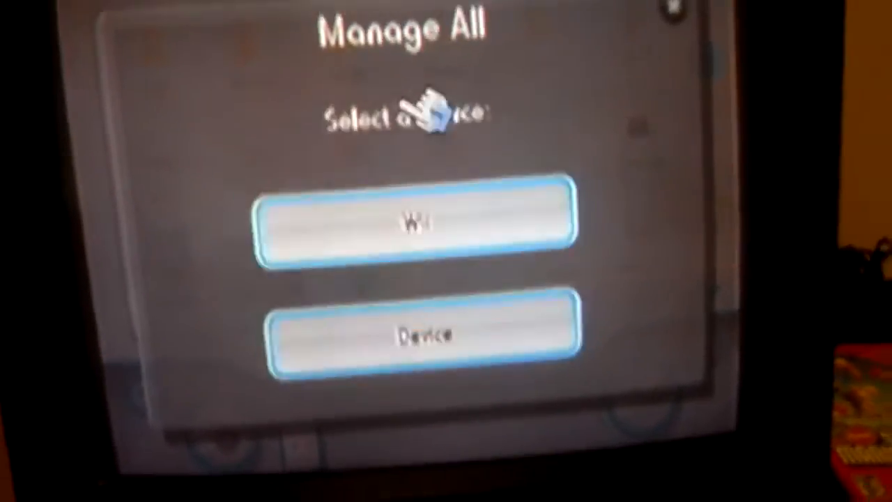